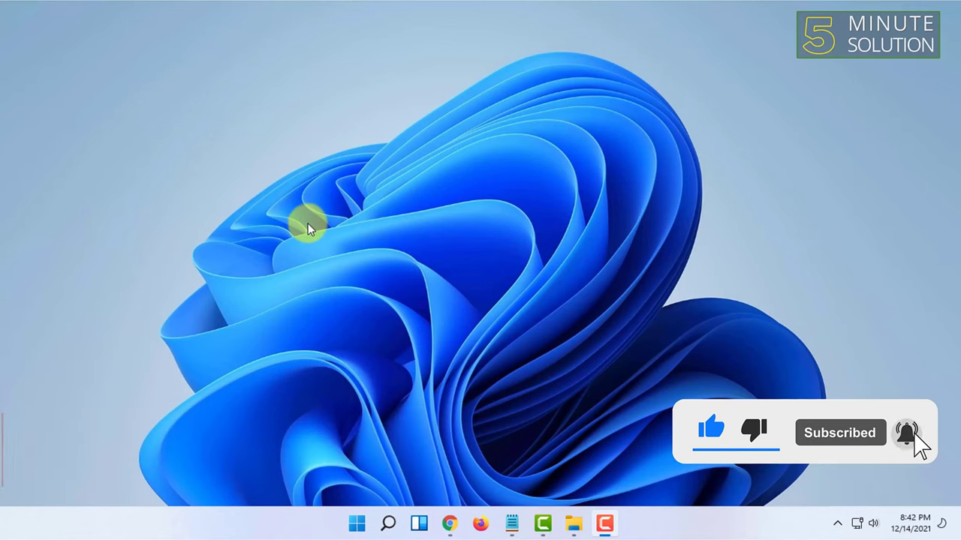
mouse_move(336, 296)
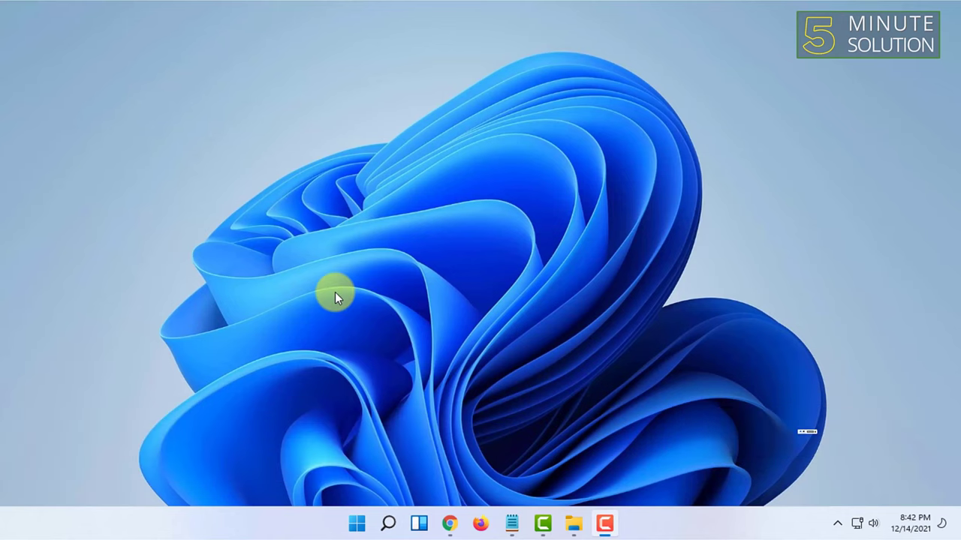
mouse_move(366, 291)
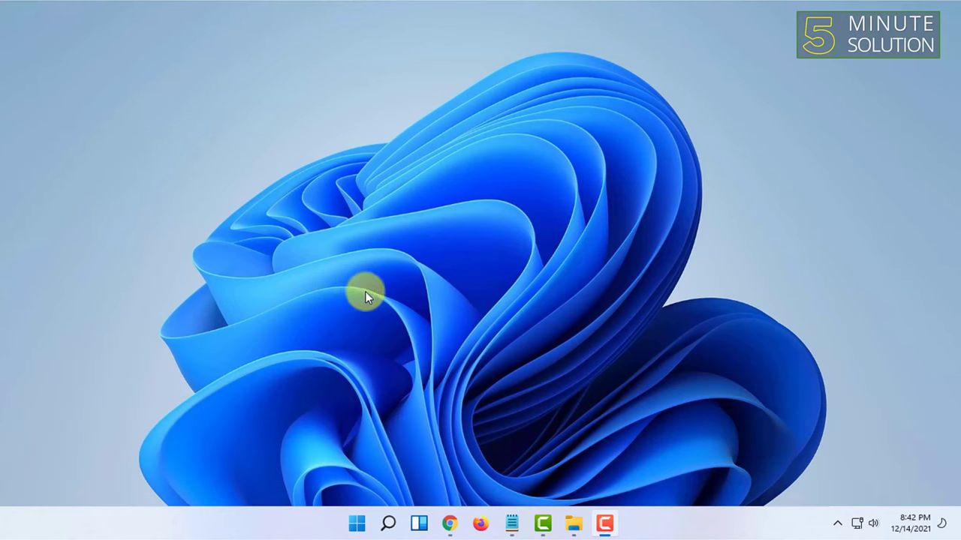
- Launch Settings from the pinned apps in the Start menu
left_click(357, 524)
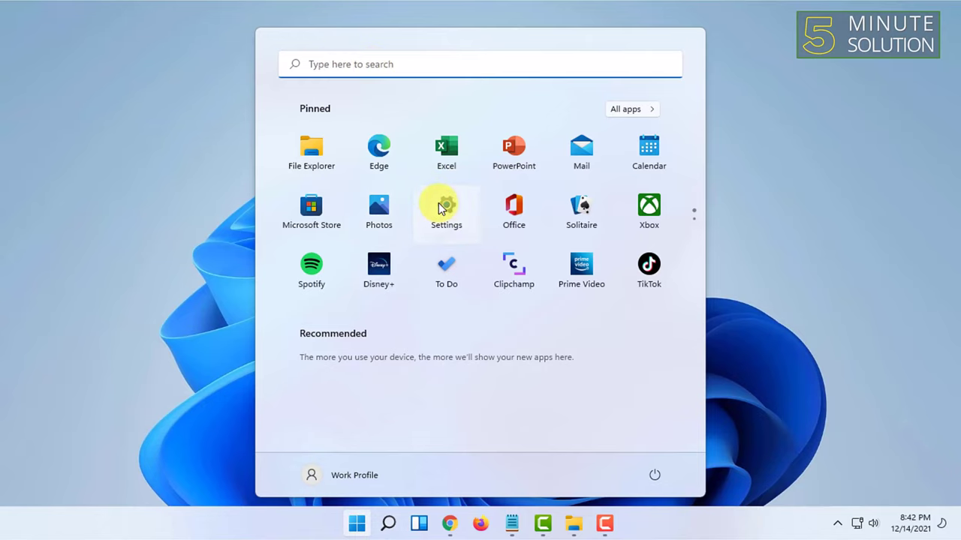
left_click(446, 211)
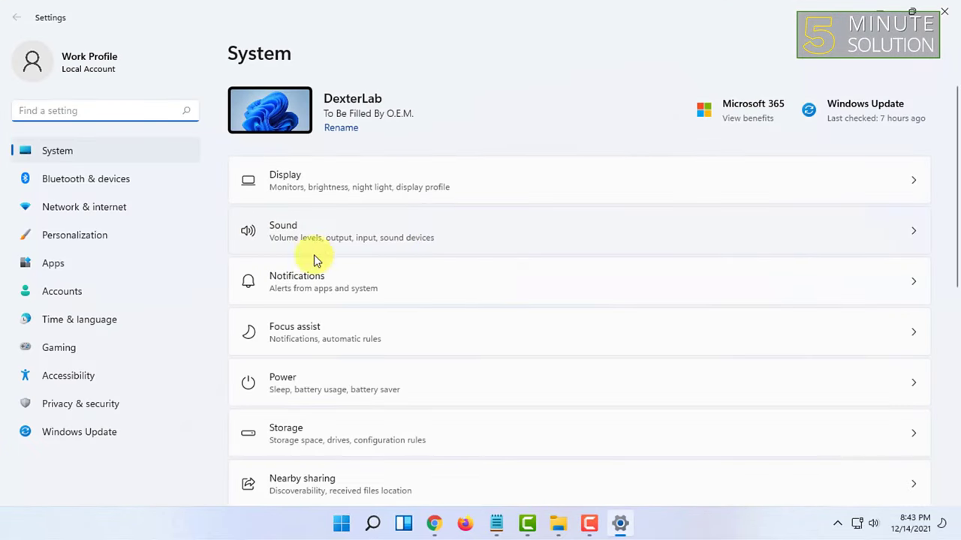
- Search Settings for 'mouse' and scroll the Mouse page down to Related settings
left_click(75, 110)
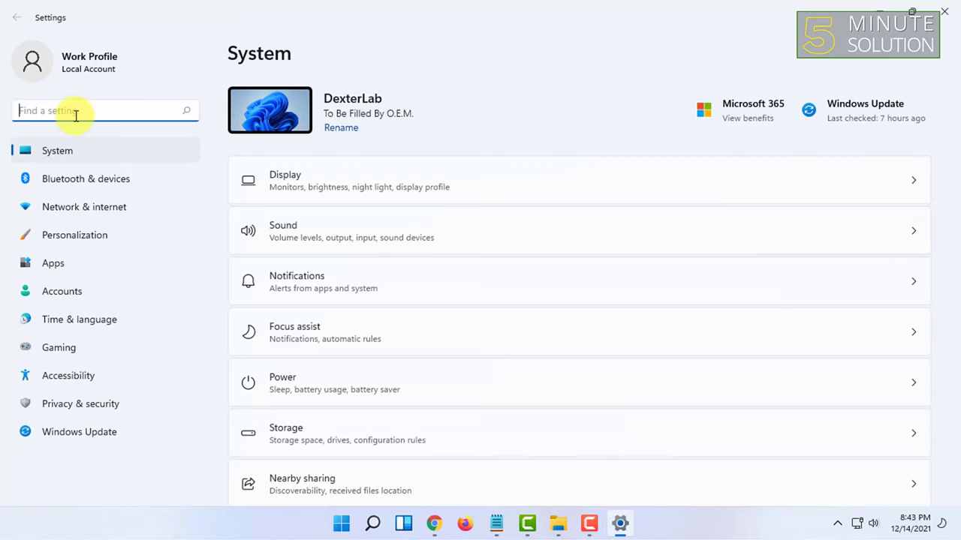
type("mouse")
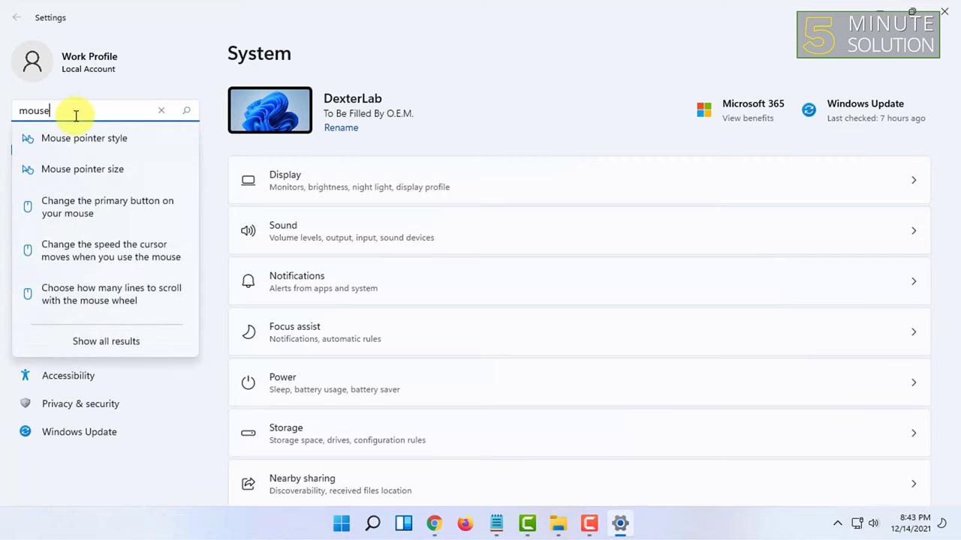
mouse_move(321, 79)
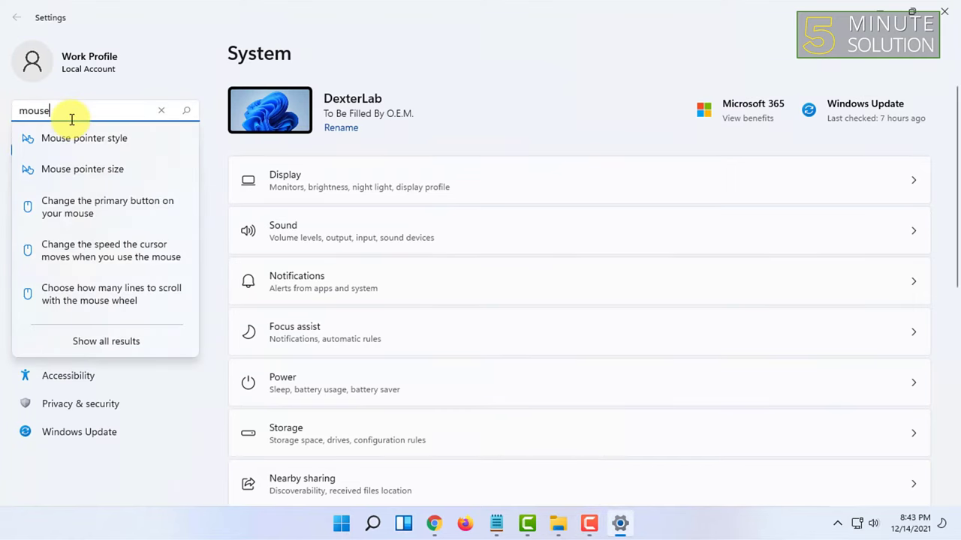
type("sett")
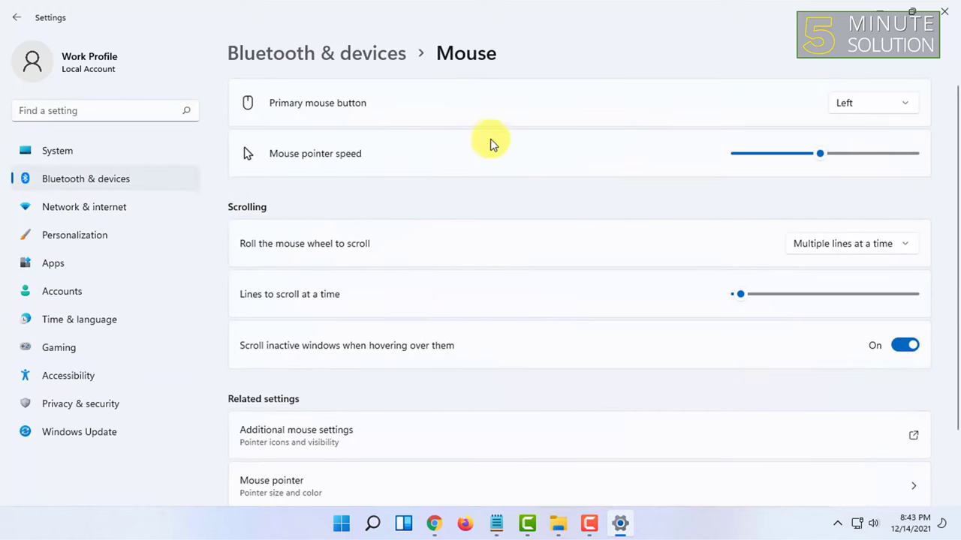
scroll("down", 3)
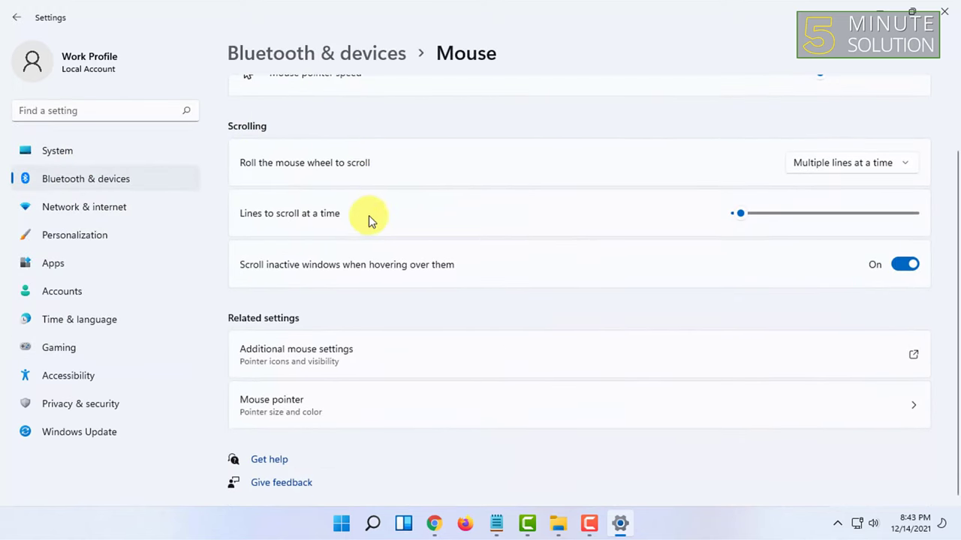
mouse_move(346, 355)
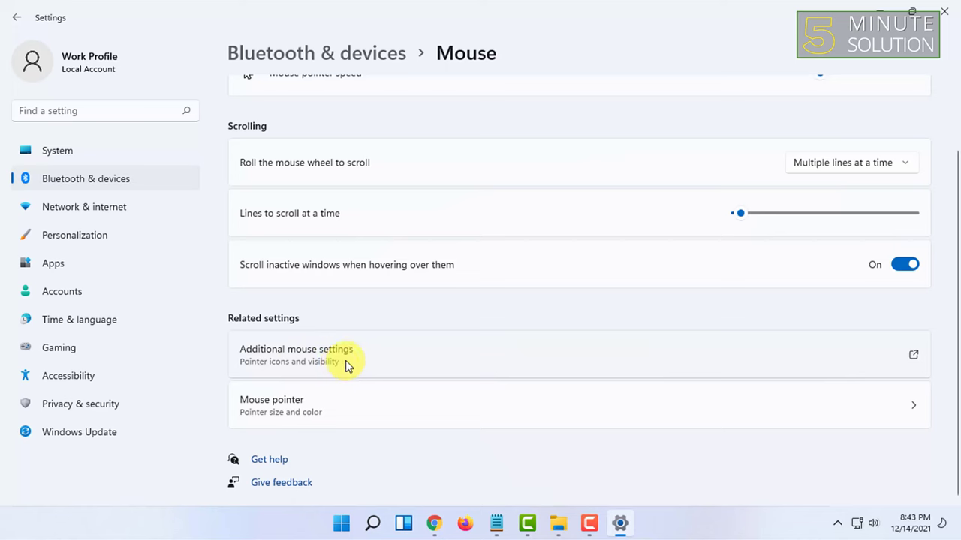
mouse_move(366, 367)
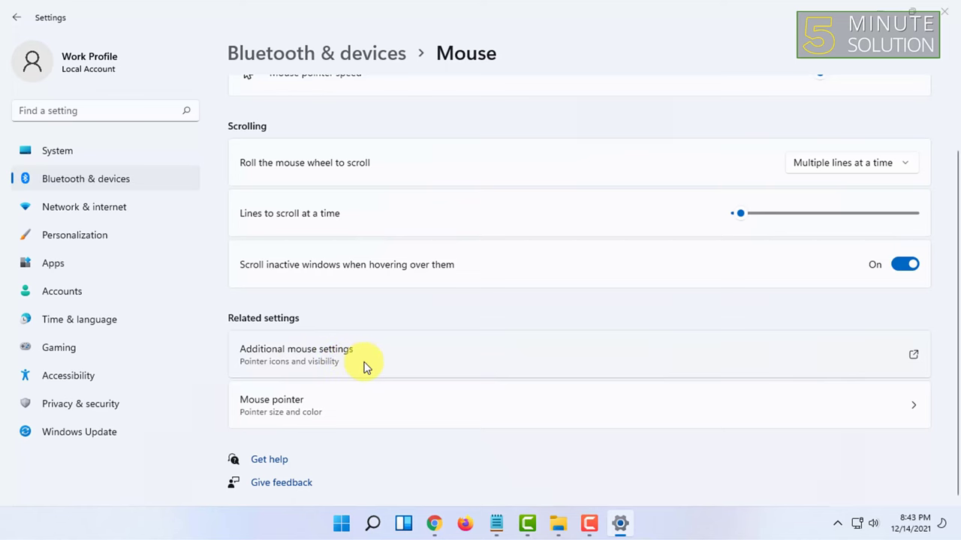
- In Mouse Properties Pointer Options, tick 'Show location of pointer when I press the CTRL key'
left_click(296, 349)
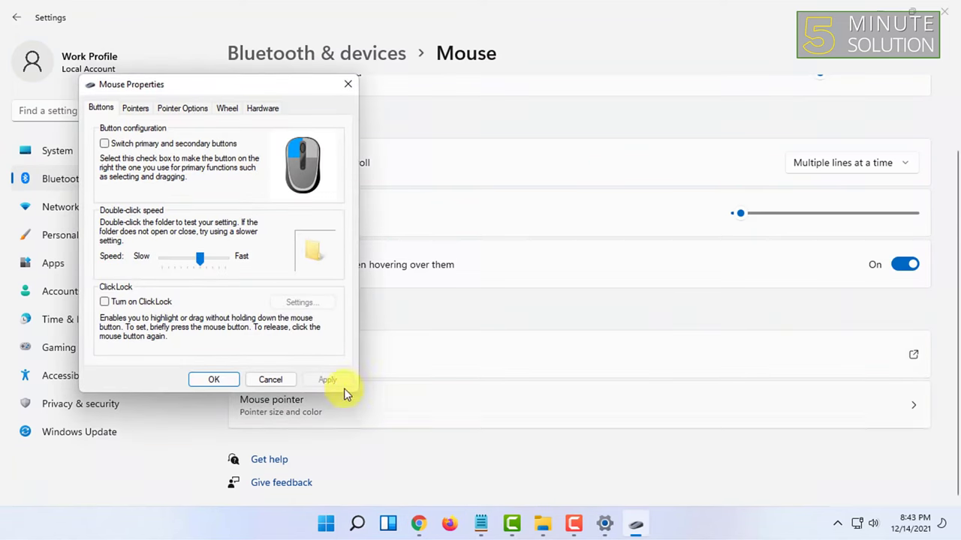
mouse_move(135, 108)
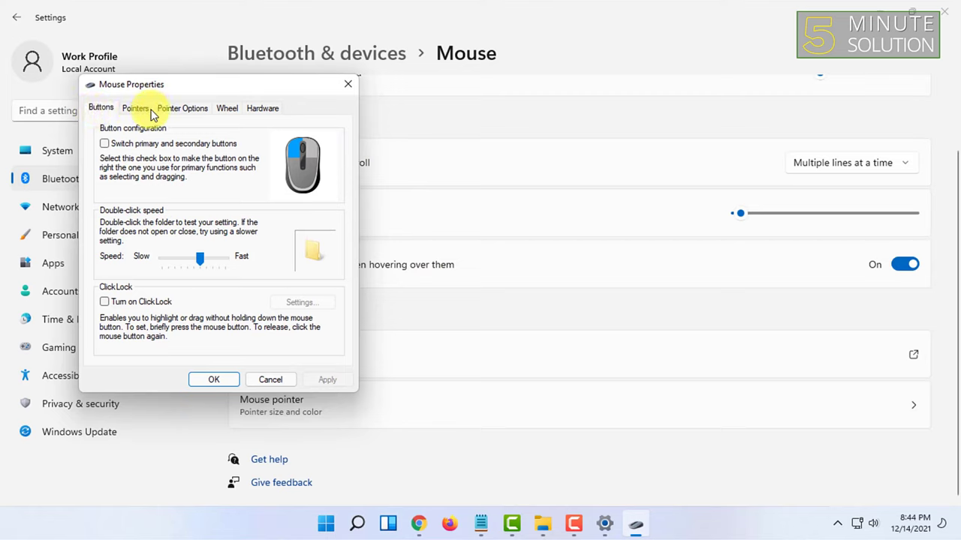
left_click(183, 108)
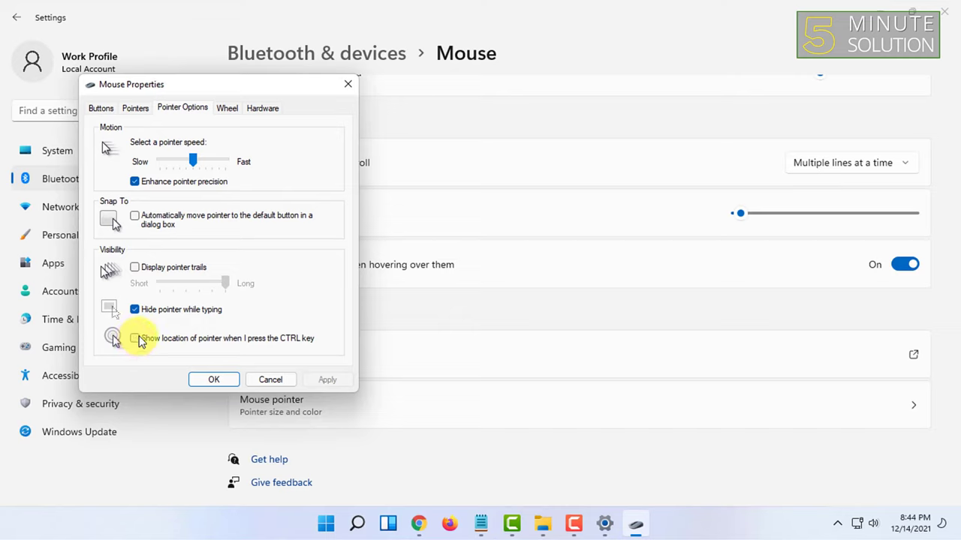
mouse_move(310, 343)
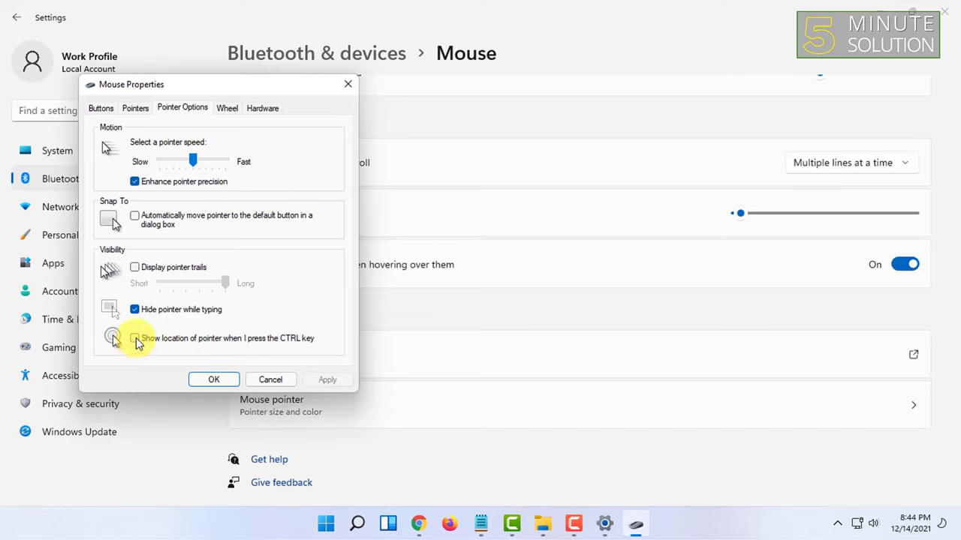
left_click(135, 338)
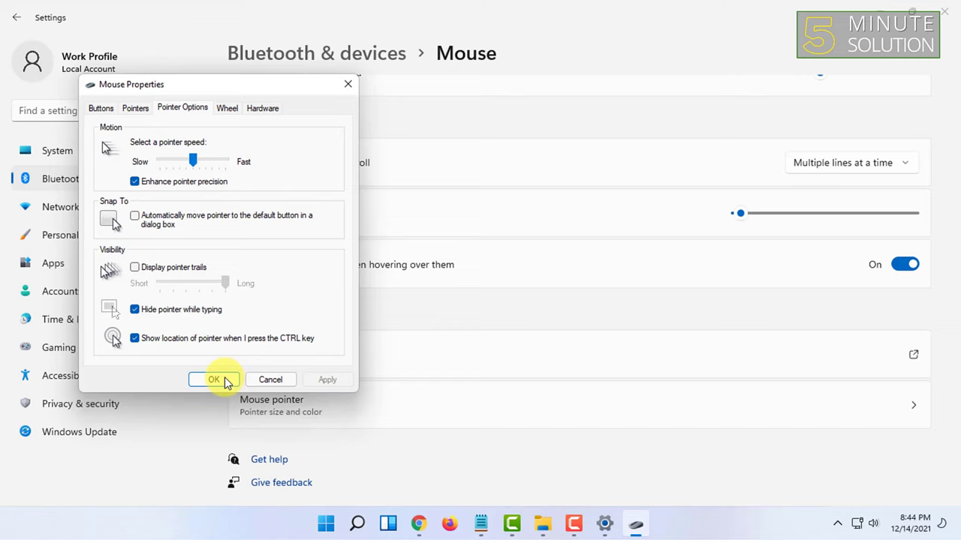
mouse_move(518, 232)
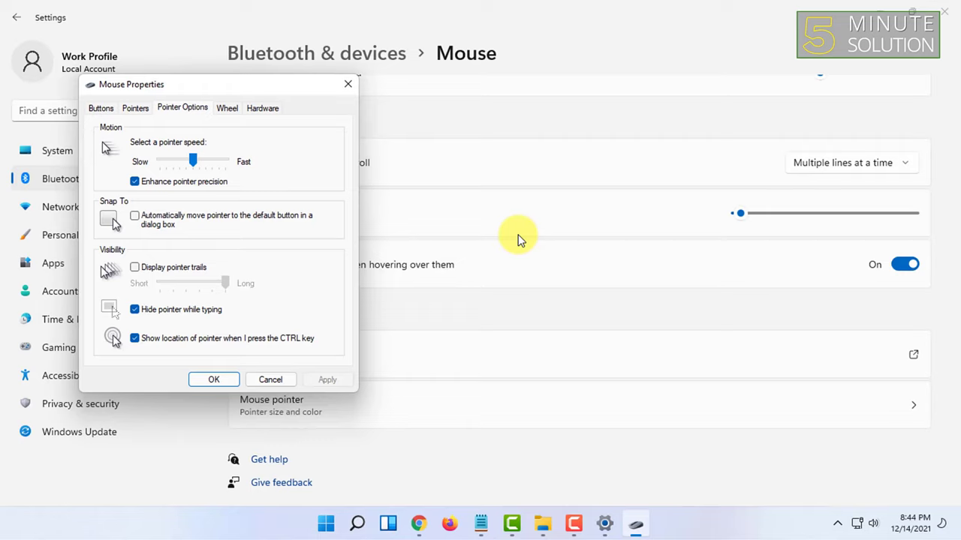
key("ctrl")
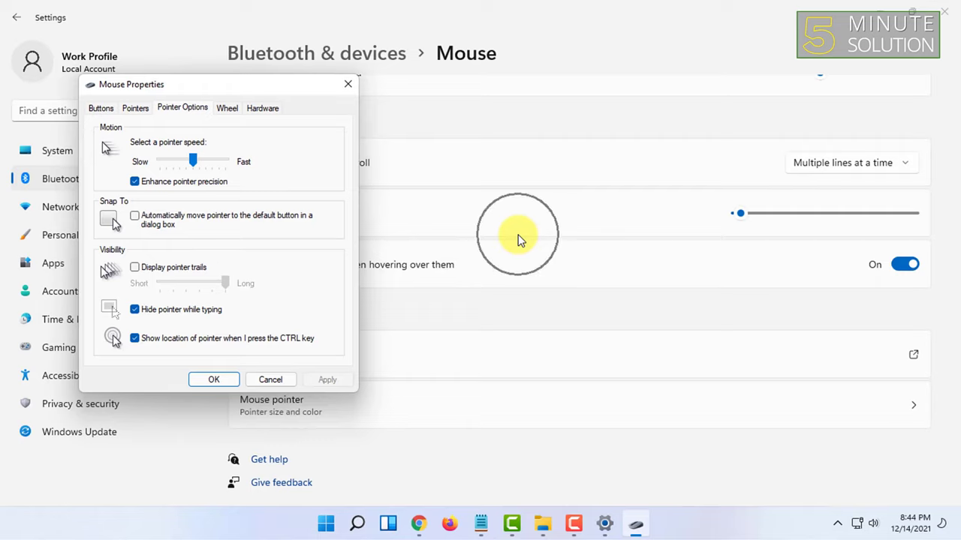
mouse_move(517, 237)
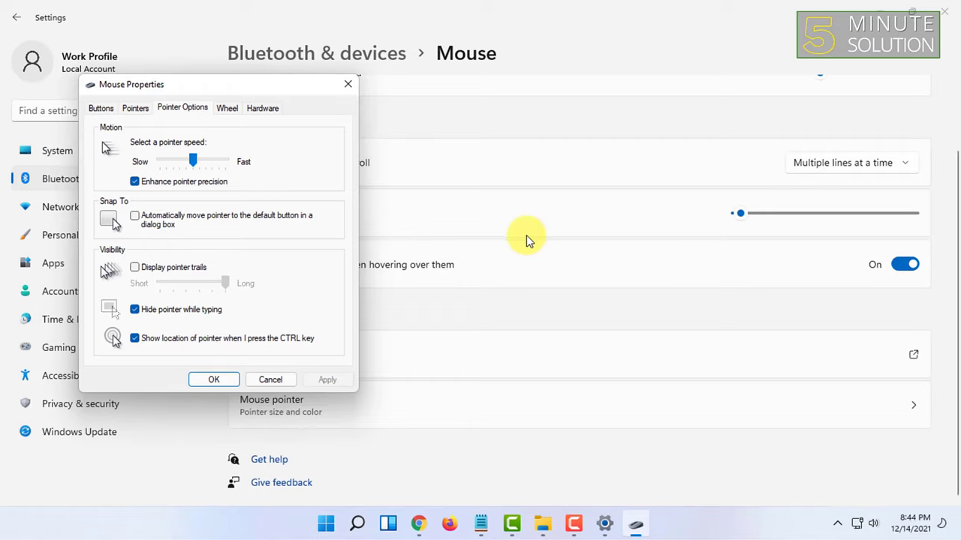
mouse_move(336, 308)
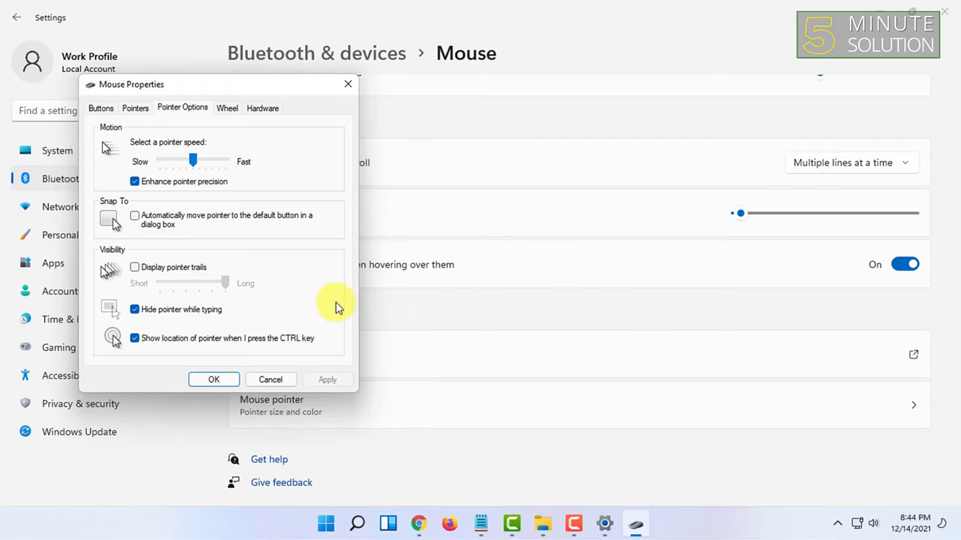